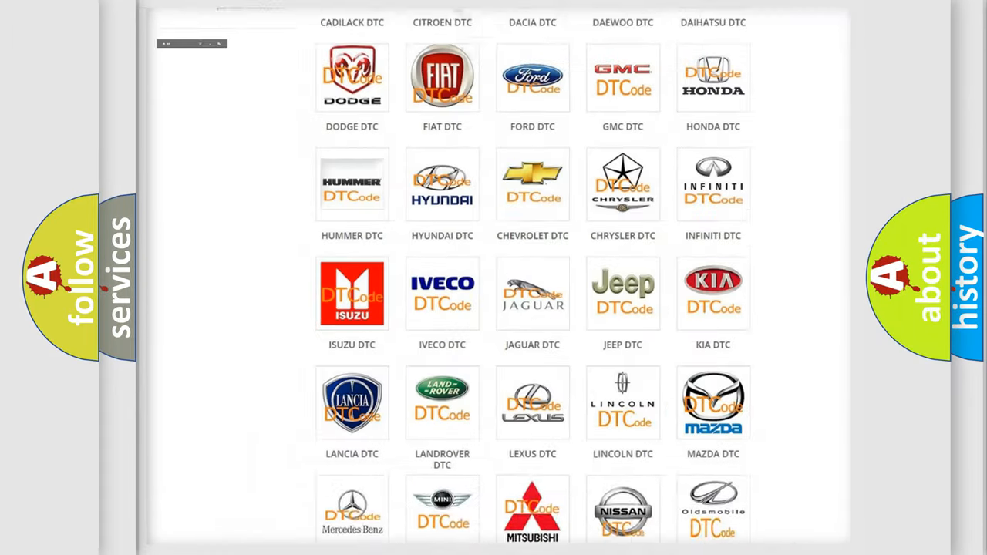
Step: Scroll through the Nissan DTC code list to locate code P0A90509
scroll("up", 3)
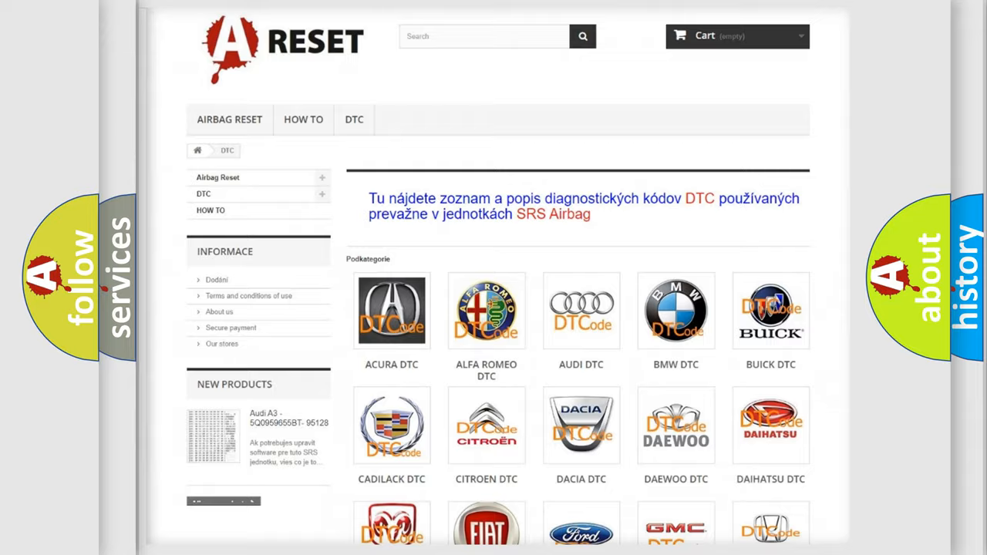
scroll("down", 3)
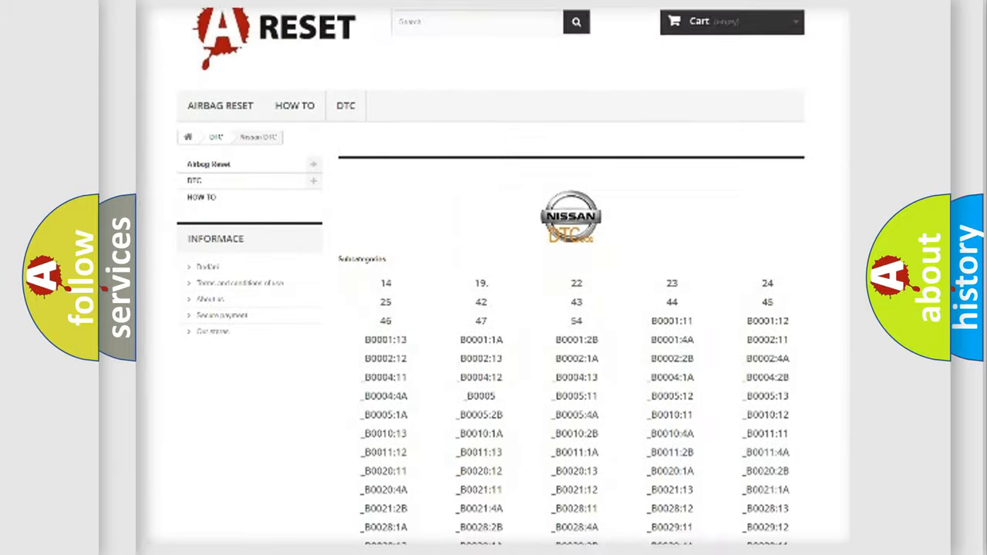
scroll("down", 3)
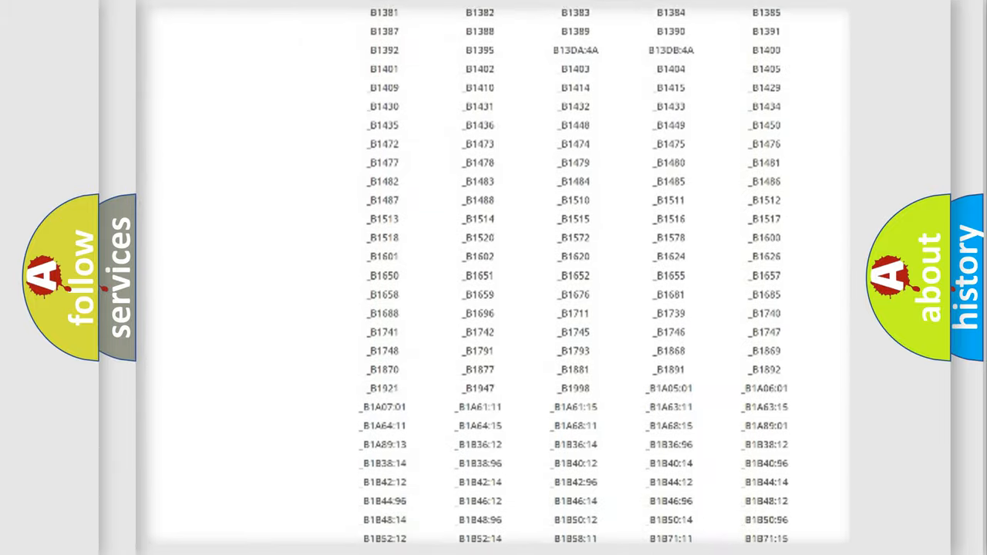
scroll("up", 3)
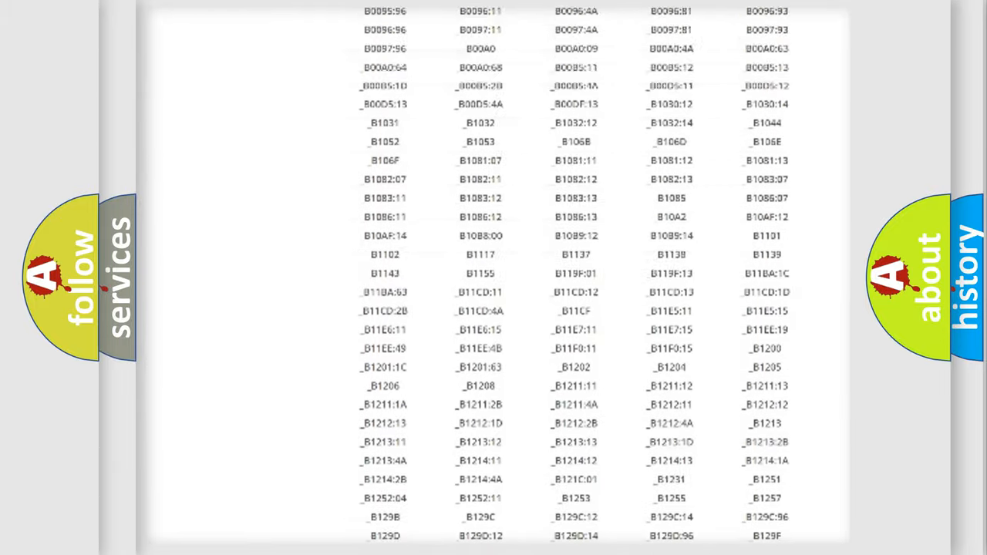
scroll("up", 3)
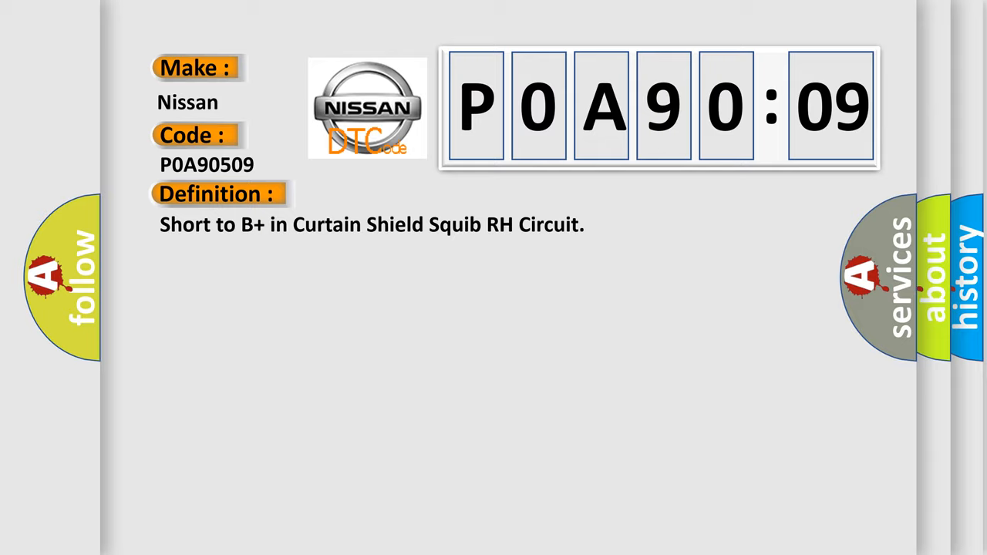
Step: Expand the P0A90509 card to show its curtain shield squib RH short-to-B+ description
left_click(401, 193)
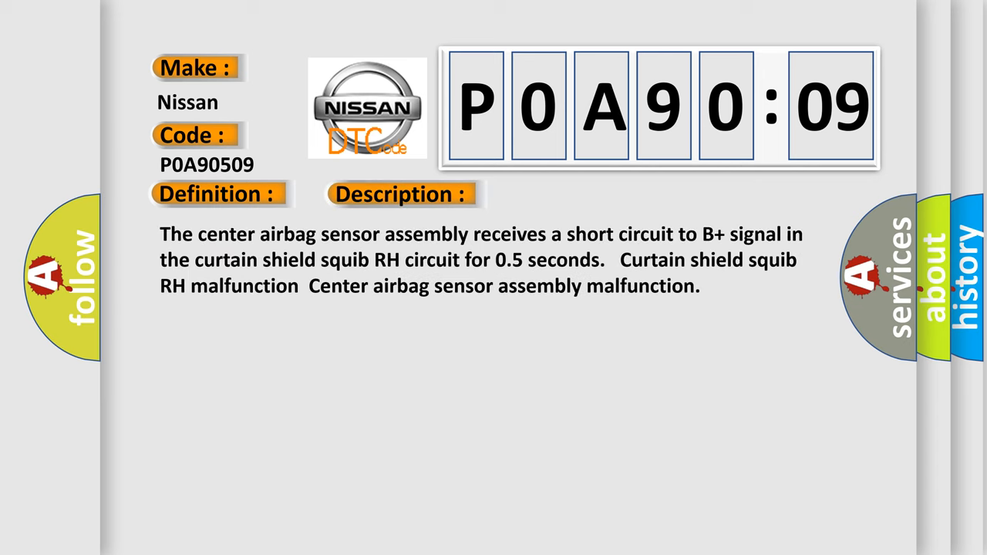